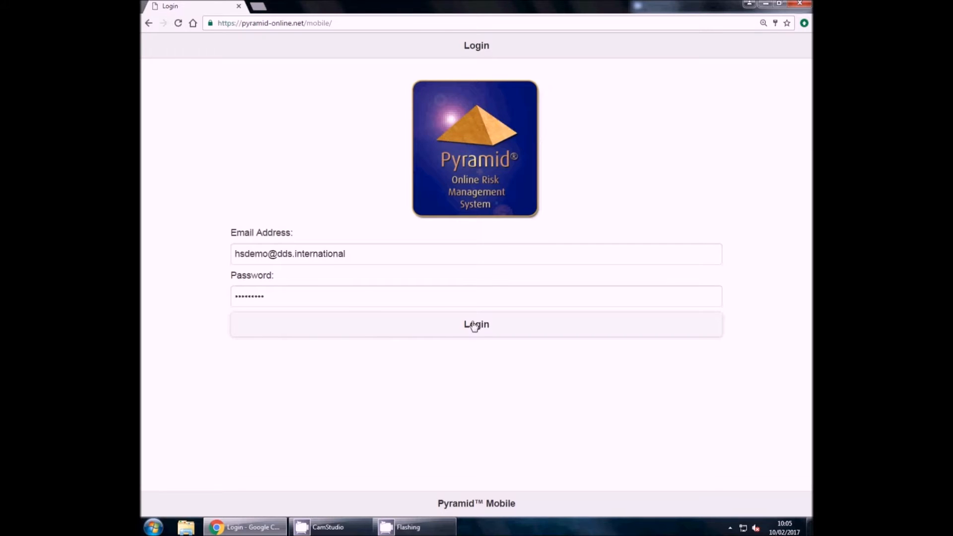
Log in to the Pyramid Mobile demo account with the entered credentials.
left_click(476, 324)
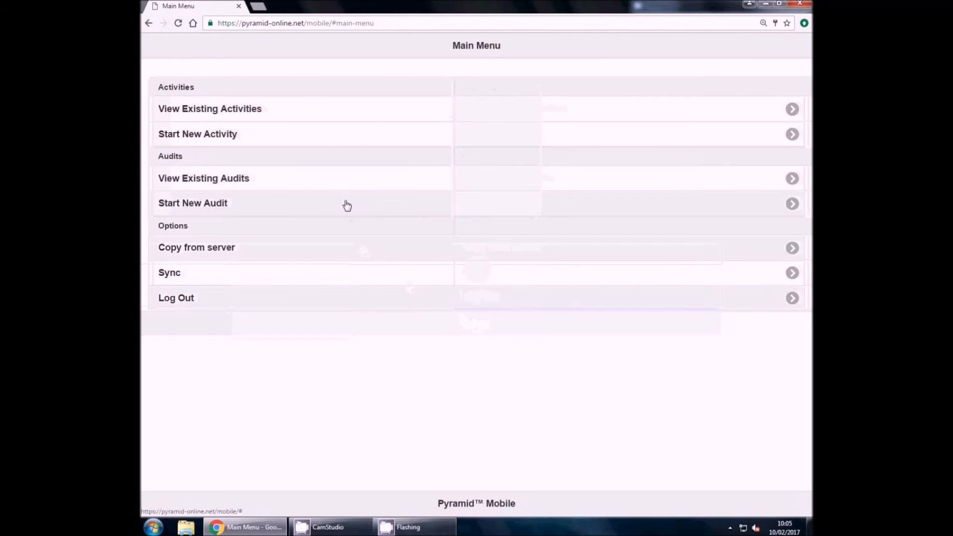
Start a new Demo Health and Safety Audit from the main menu, showing its pre-filled summary.
left_click(193, 202)
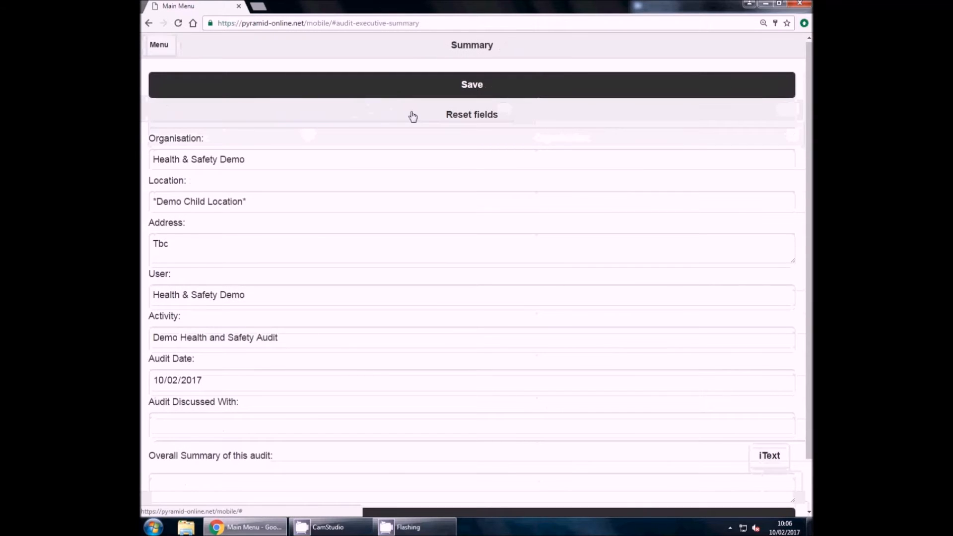
mouse_move(225, 113)
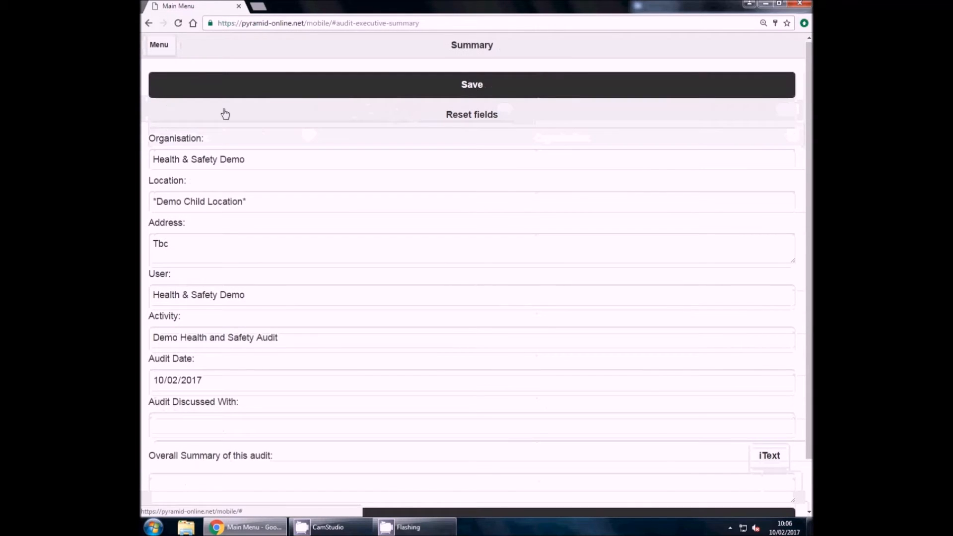
Show the audit's side navigation listing summary, documentation management and question list.
left_click(159, 45)
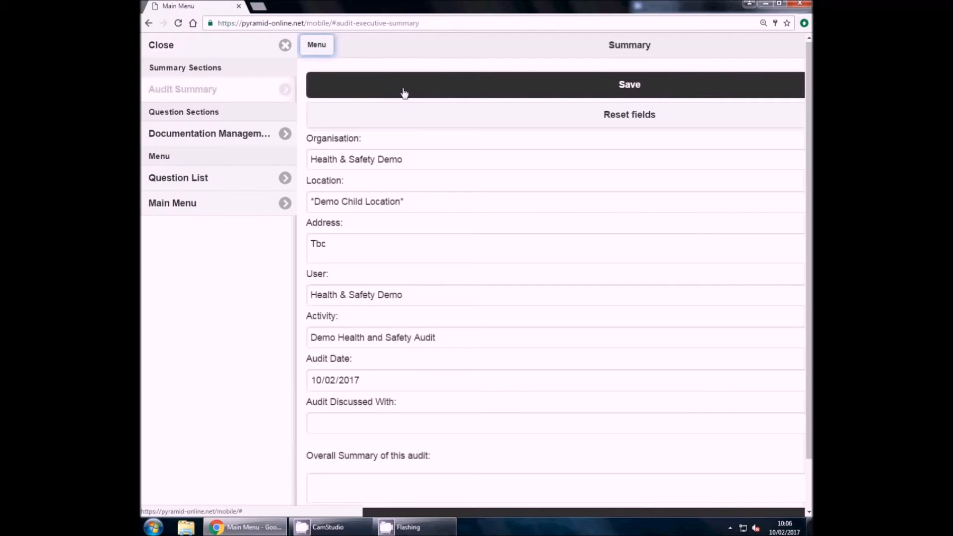
mouse_move(310, 149)
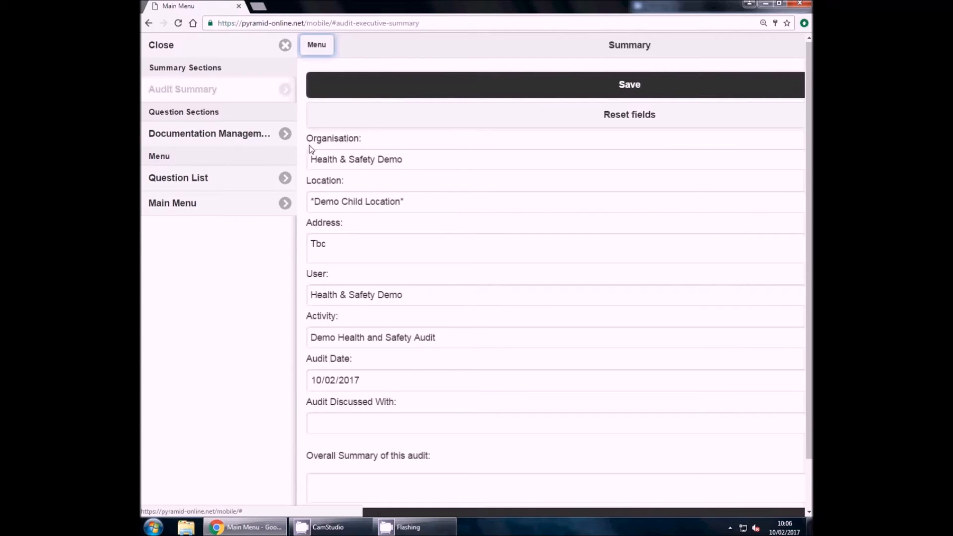
mouse_move(200, 180)
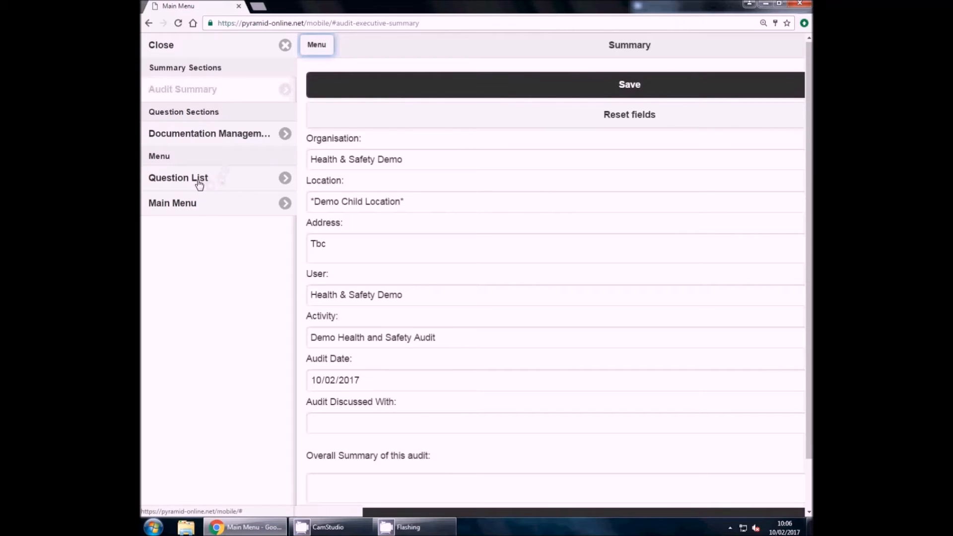
Show the audit's question list of ten health and safety questions.
left_click(178, 178)
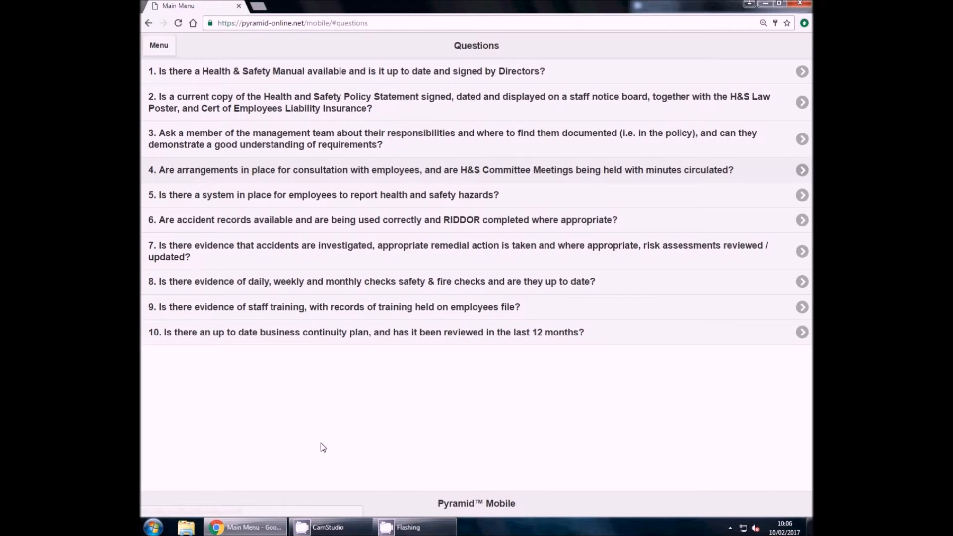
mouse_move(325, 446)
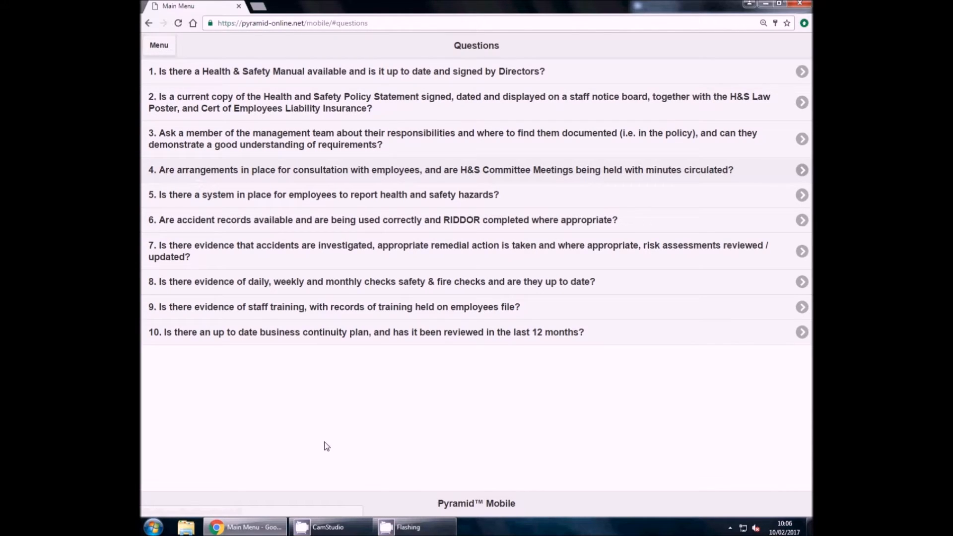
mouse_move(275, 72)
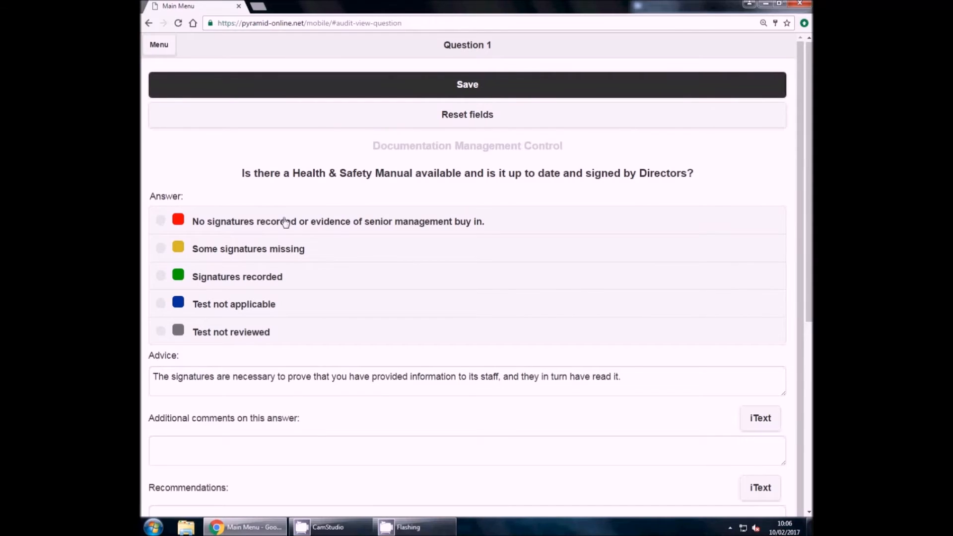
mouse_move(242, 291)
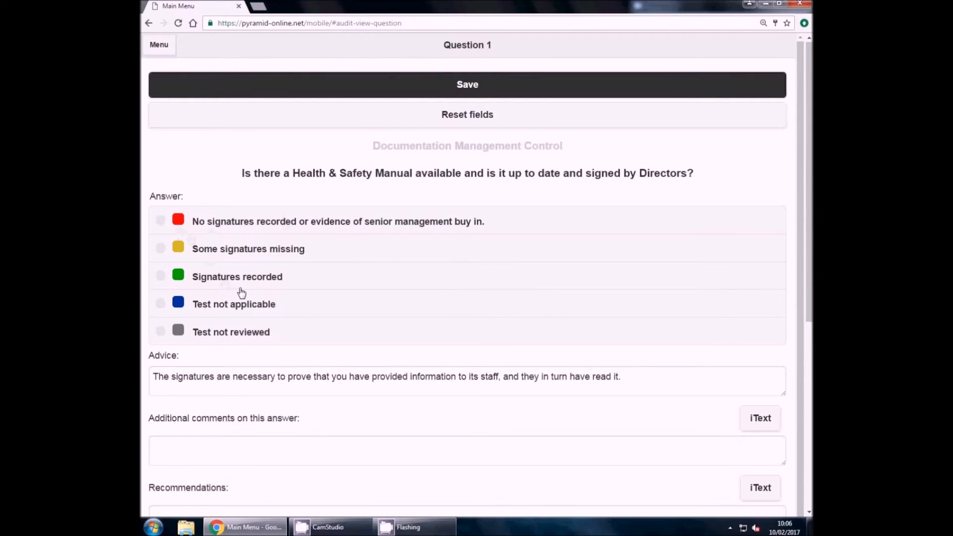
mouse_move(323, 315)
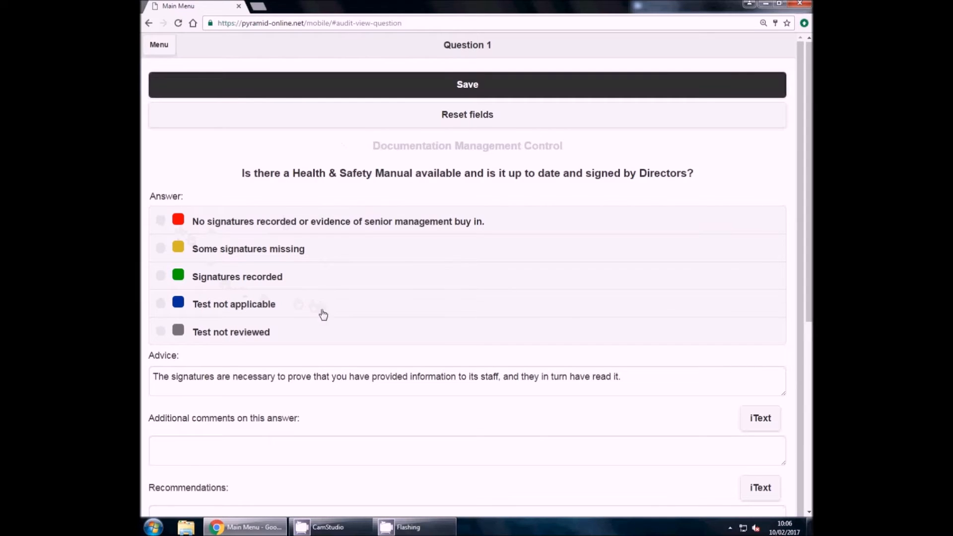
mouse_move(327, 333)
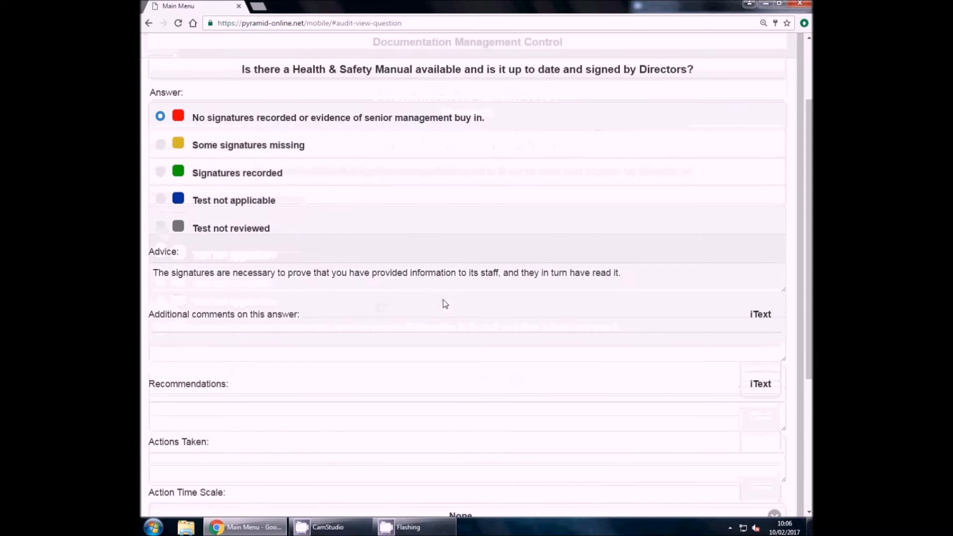
Set question 1's action time scale to Immediate and save the answer.
scroll("down", 3)
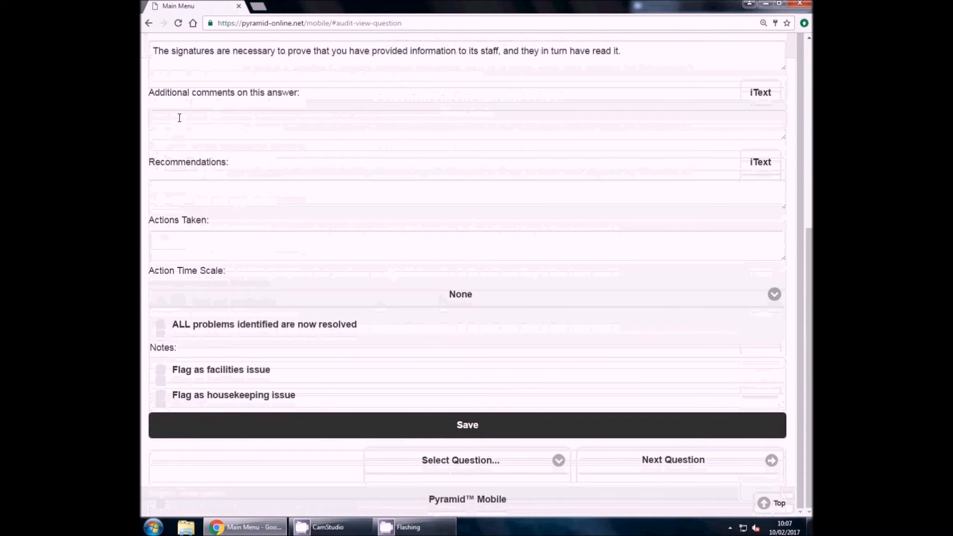
mouse_move(272, 205)
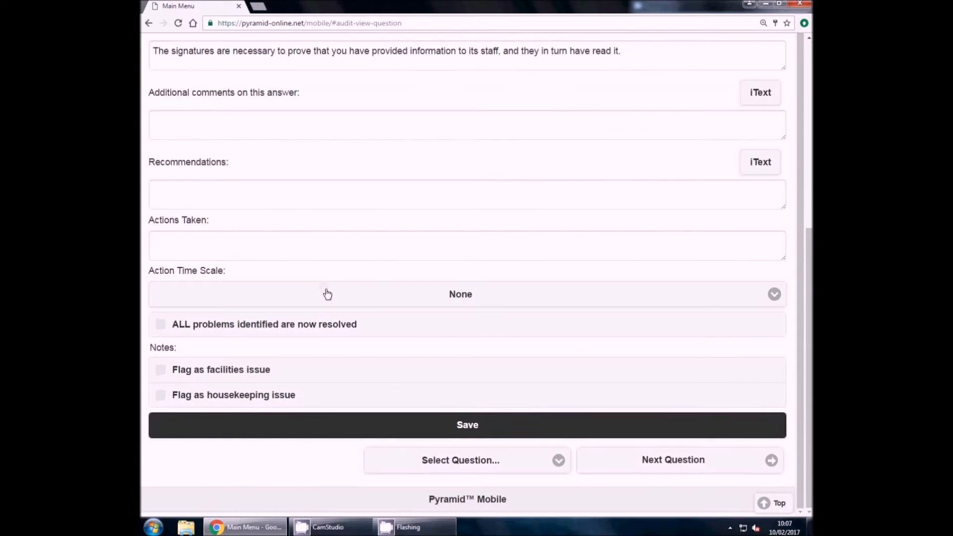
left_click(460, 294)
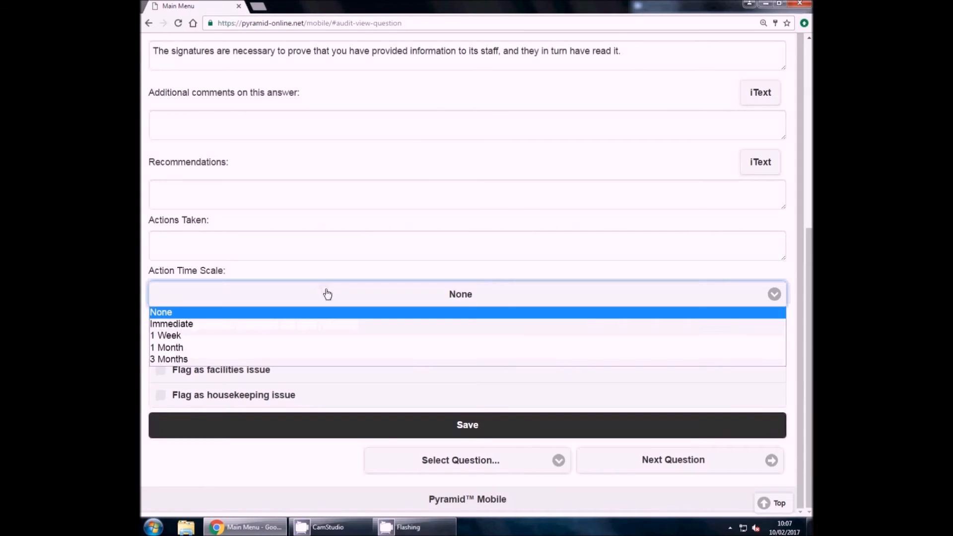
mouse_move(328, 328)
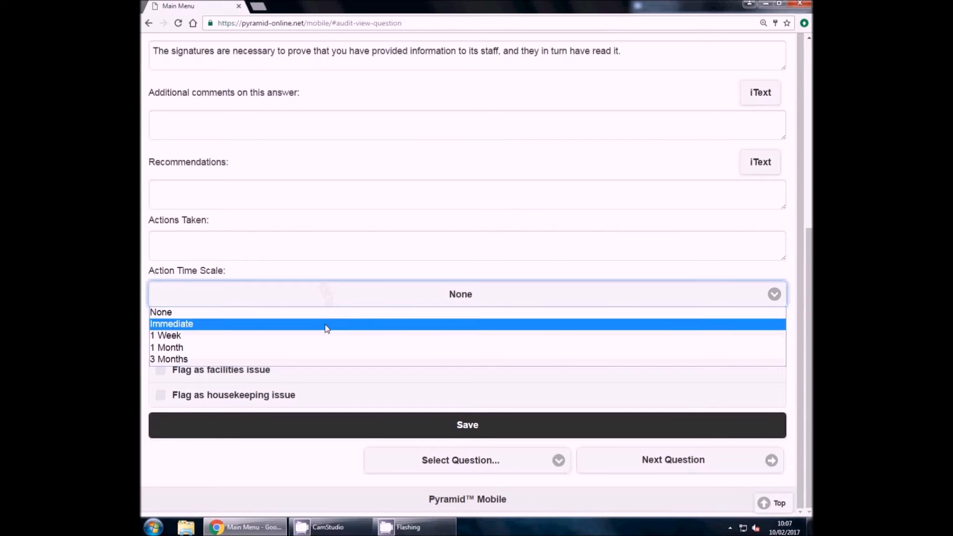
mouse_move(294, 330)
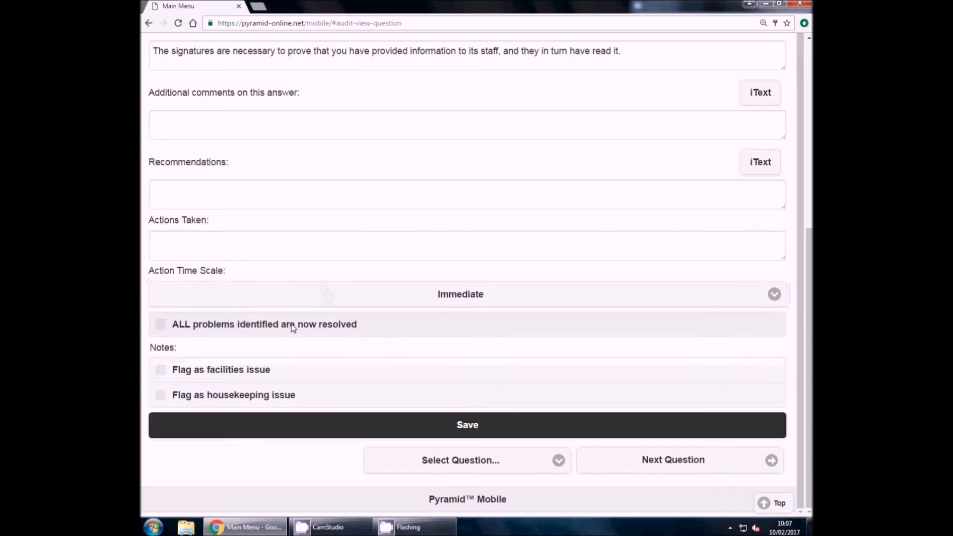
mouse_move(514, 440)
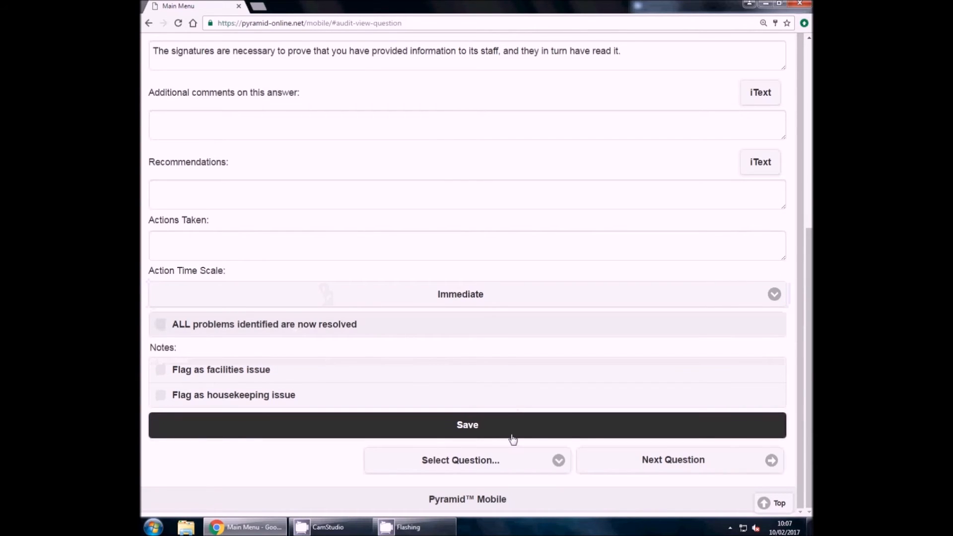
left_click(466, 424)
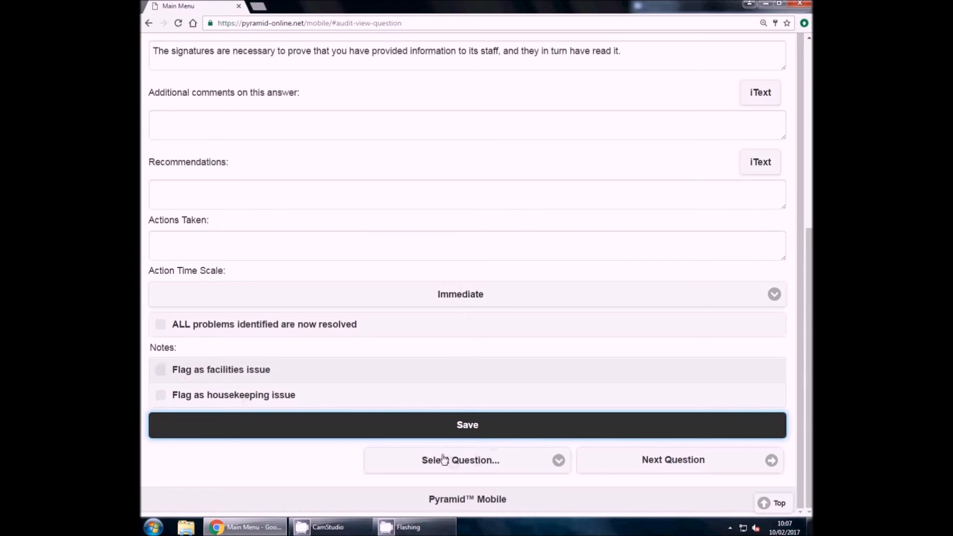
mouse_move(337, 375)
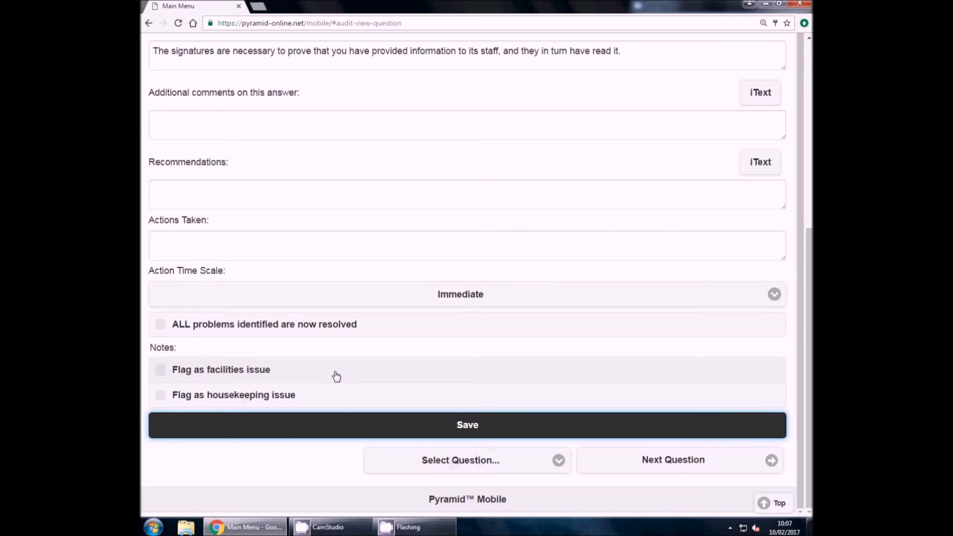
mouse_move(344, 403)
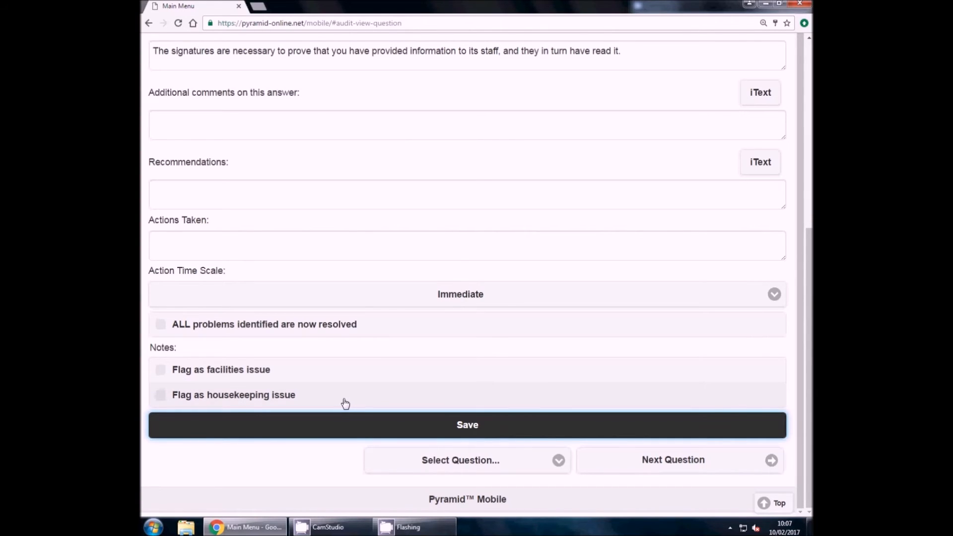
mouse_move(473, 463)
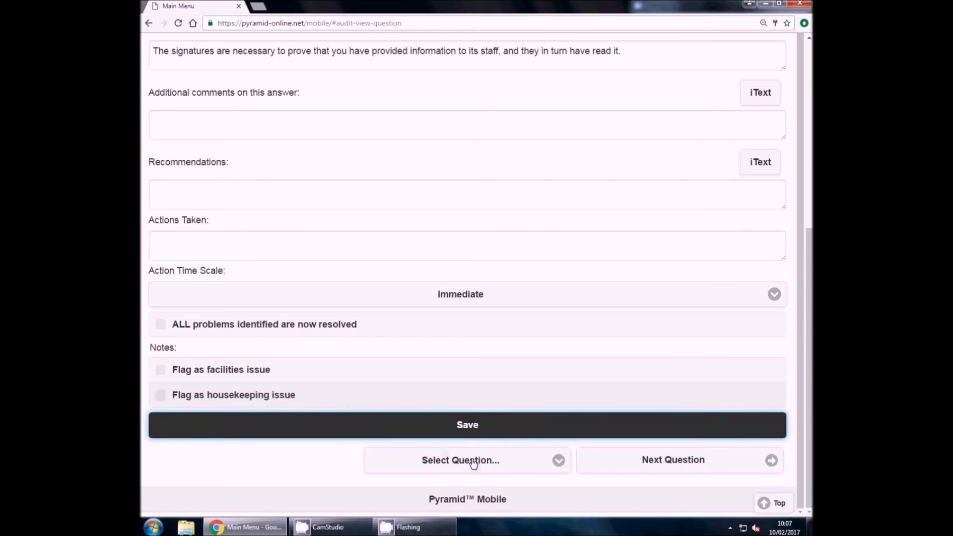
Go to question 2 on the Health and Safety Policy Statement and review it.
left_click(460, 460)
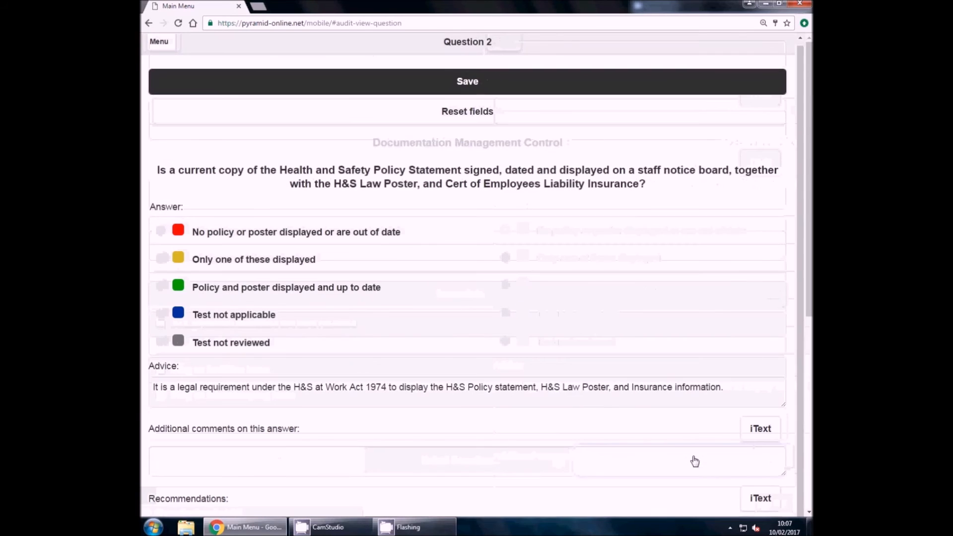
mouse_move(433, 232)
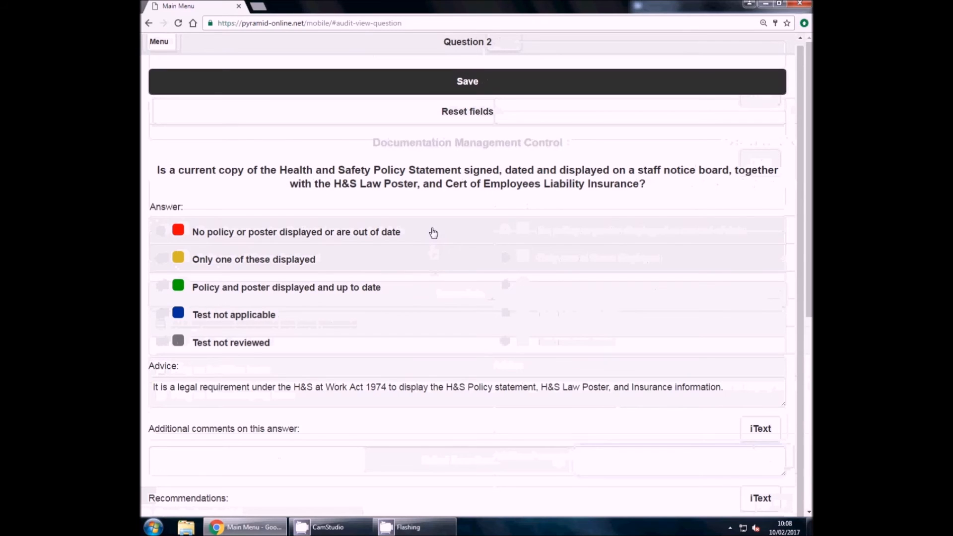
scroll("down", 3)
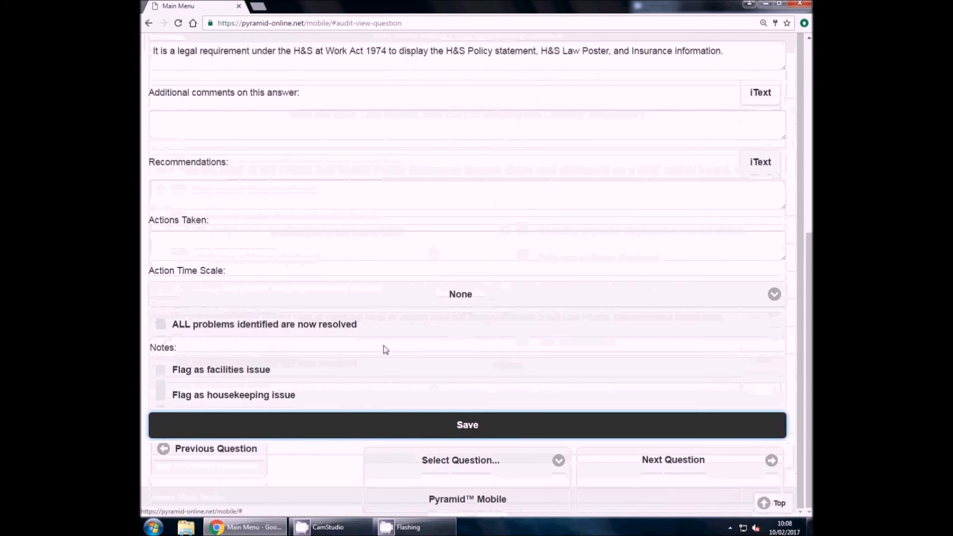
scroll("up", 3)
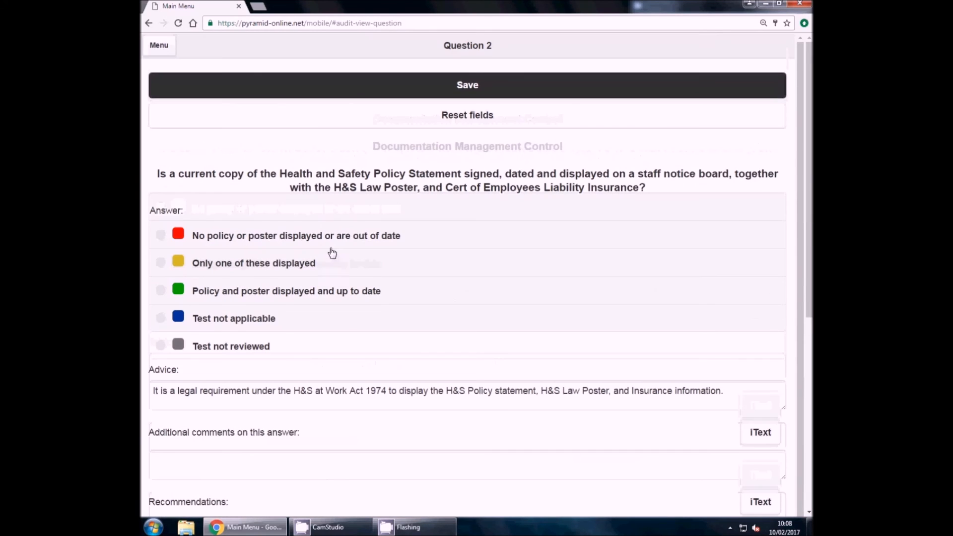
left_click(158, 45)
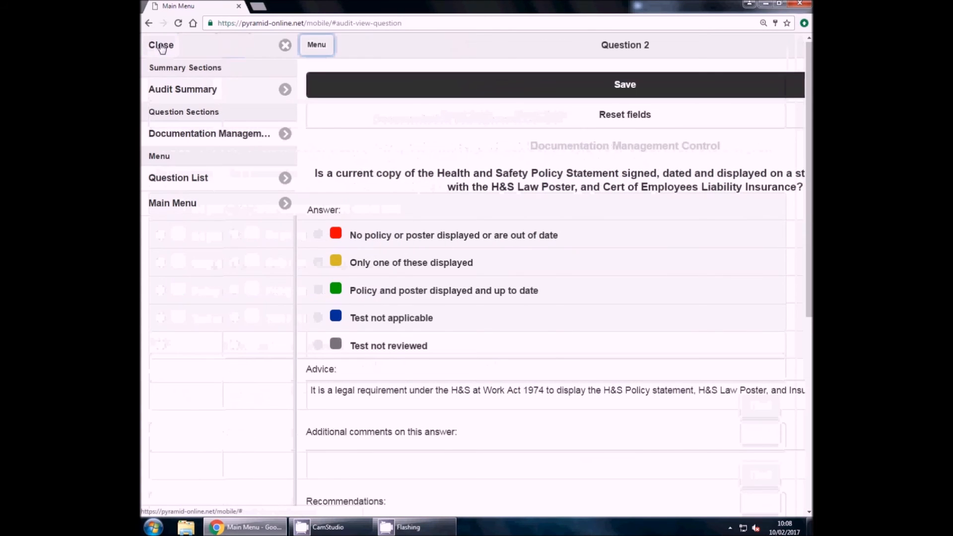
mouse_move(184, 205)
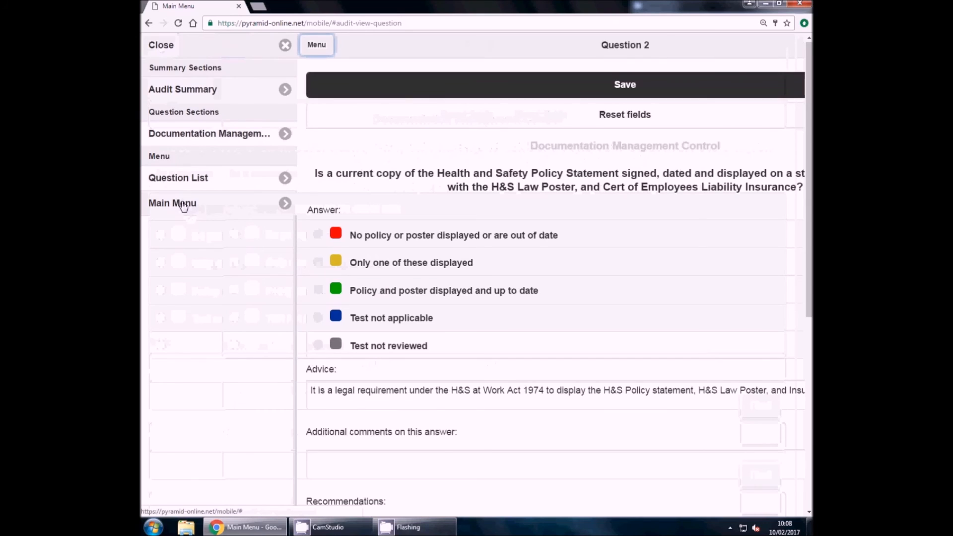
Visit the Force Sync page to sync the device, then return to the main menu.
left_click(172, 202)
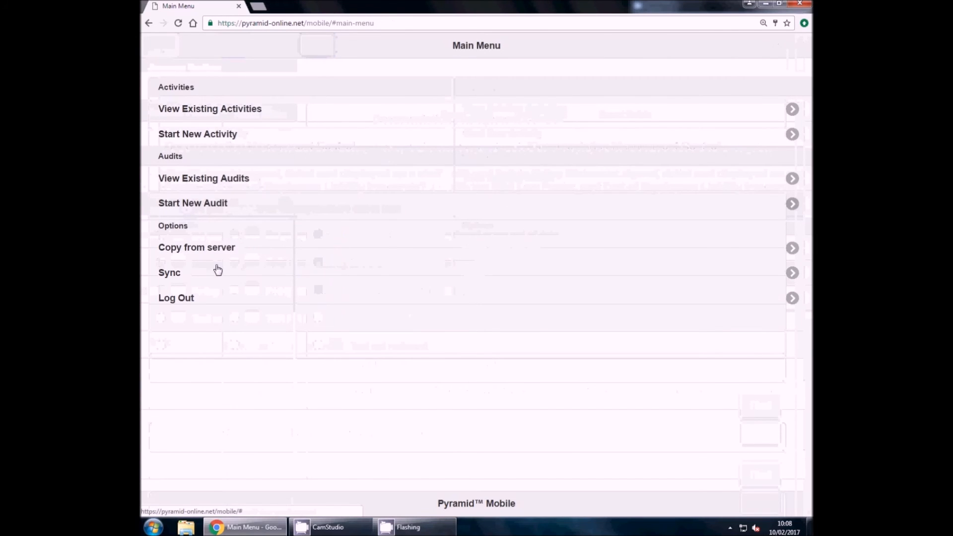
left_click(169, 272)
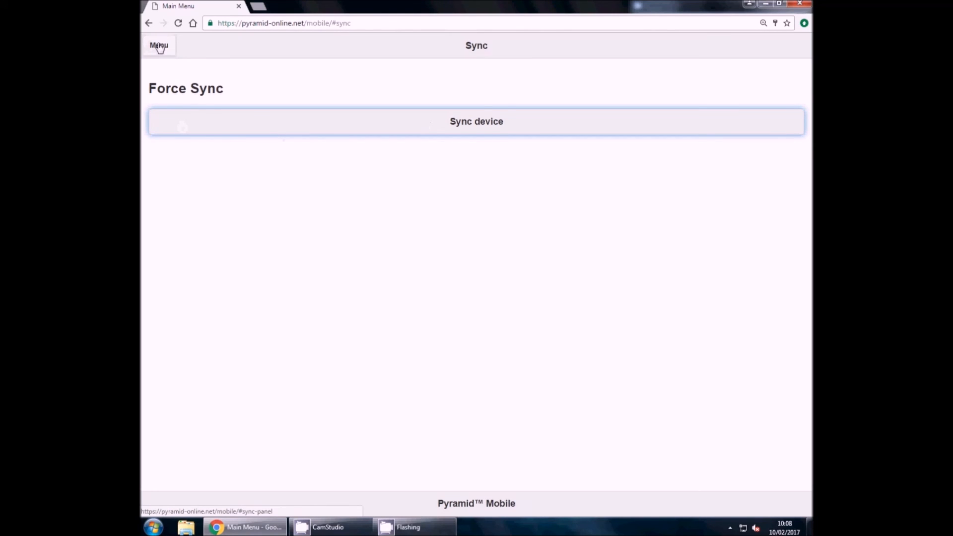
left_click(159, 44)
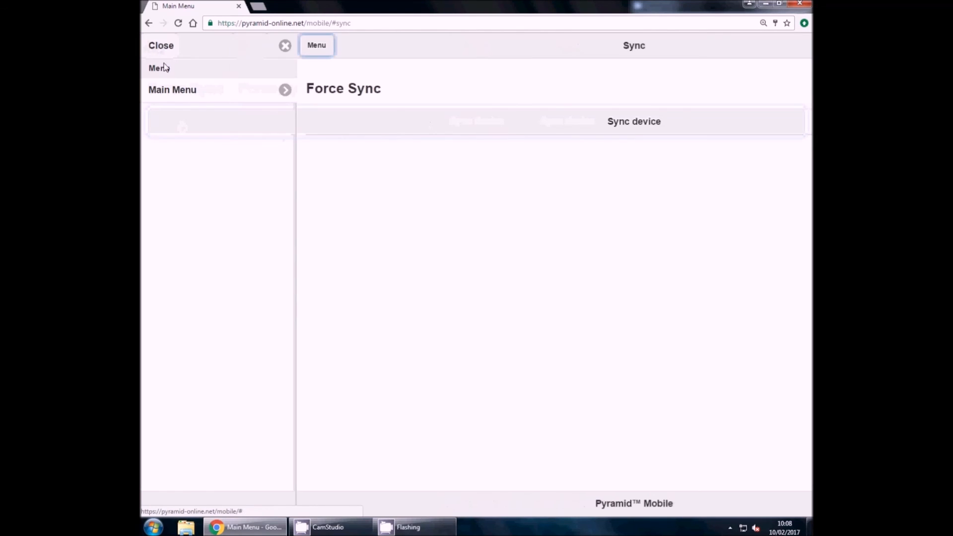
left_click(172, 90)
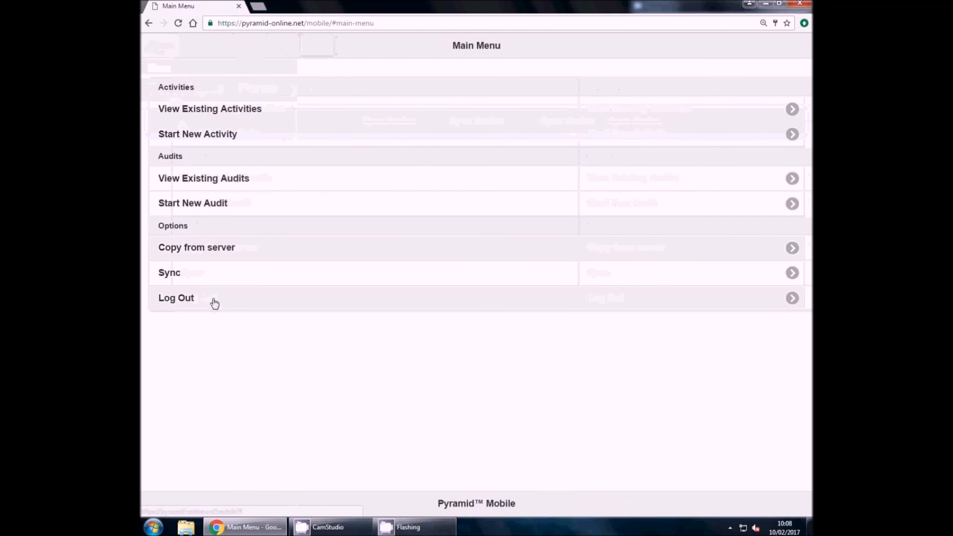